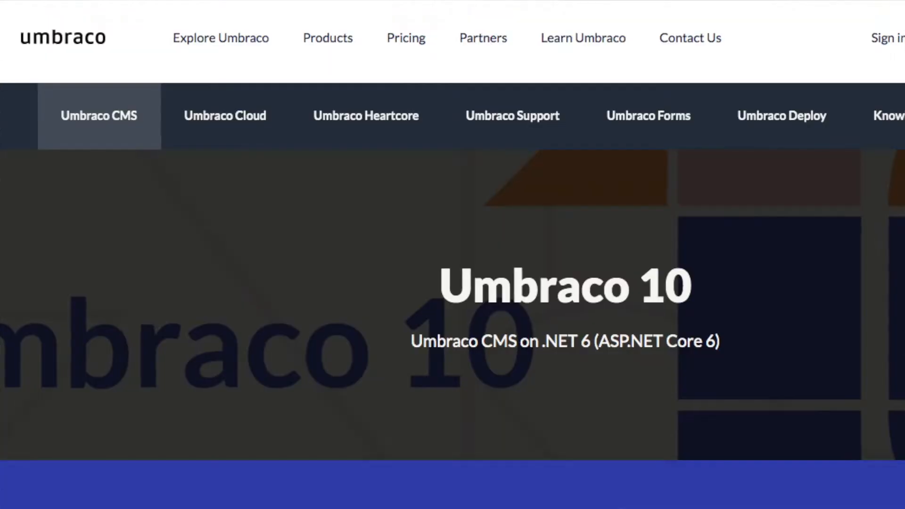
# Step: Open Settings > Languages to view English (United States) as default and Nepali falling back to English
pyautogui.hscroll(3)
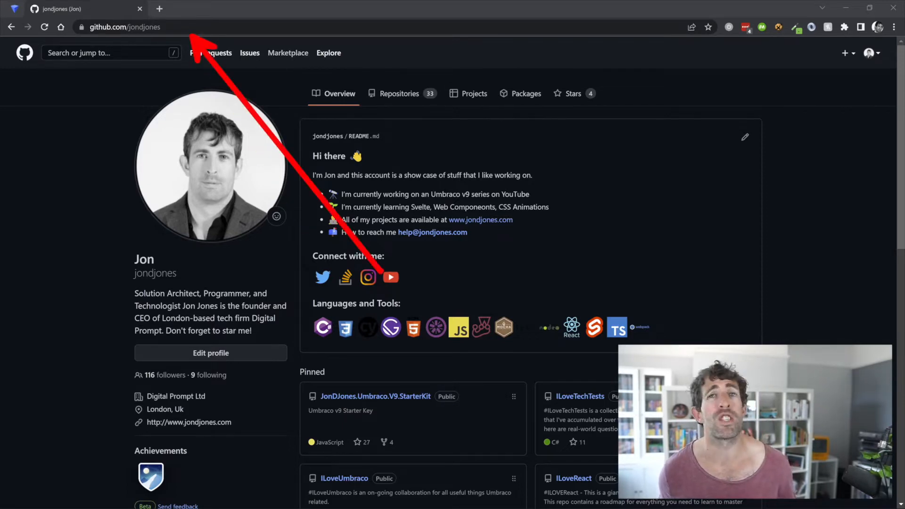
pyautogui.scroll(-3)
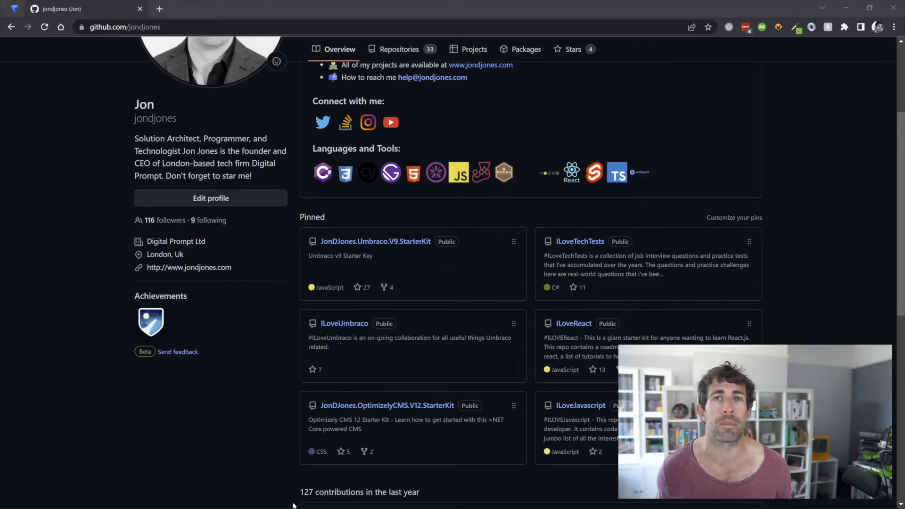
pyautogui.click(185, 8)
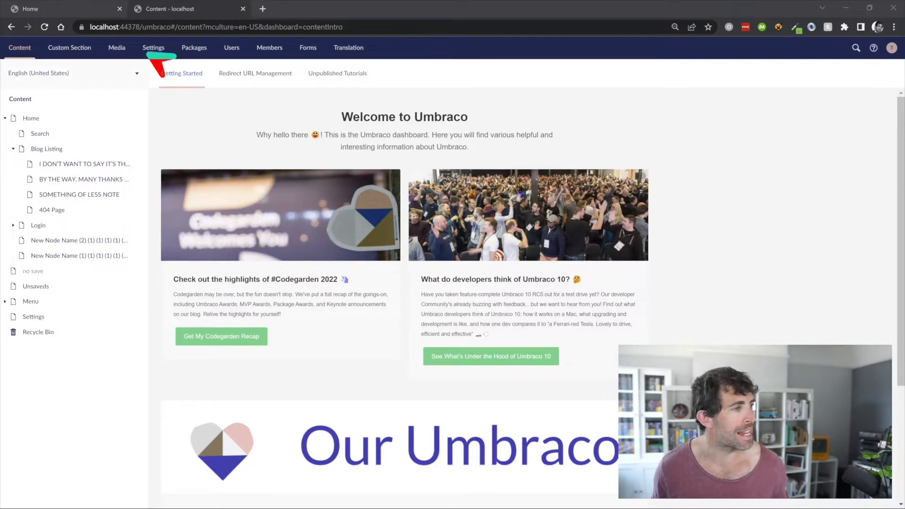
pyautogui.click(154, 47)
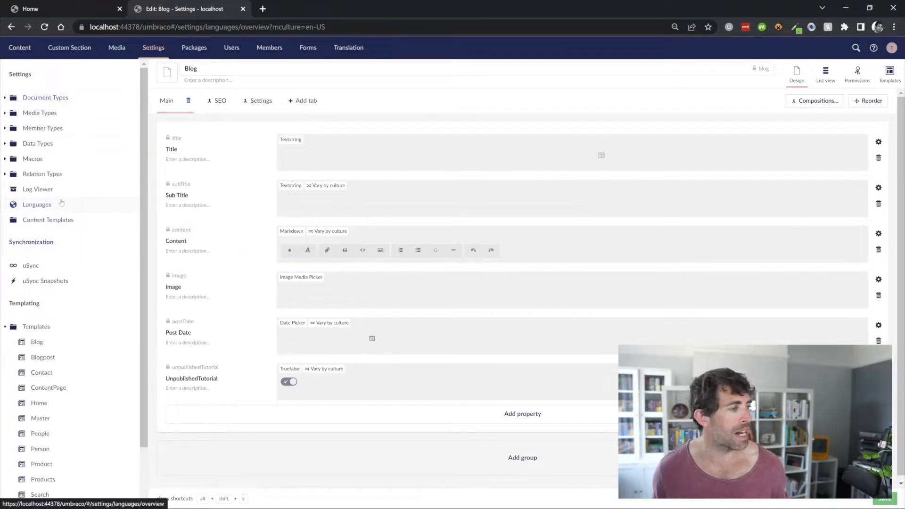
pyautogui.click(36, 204)
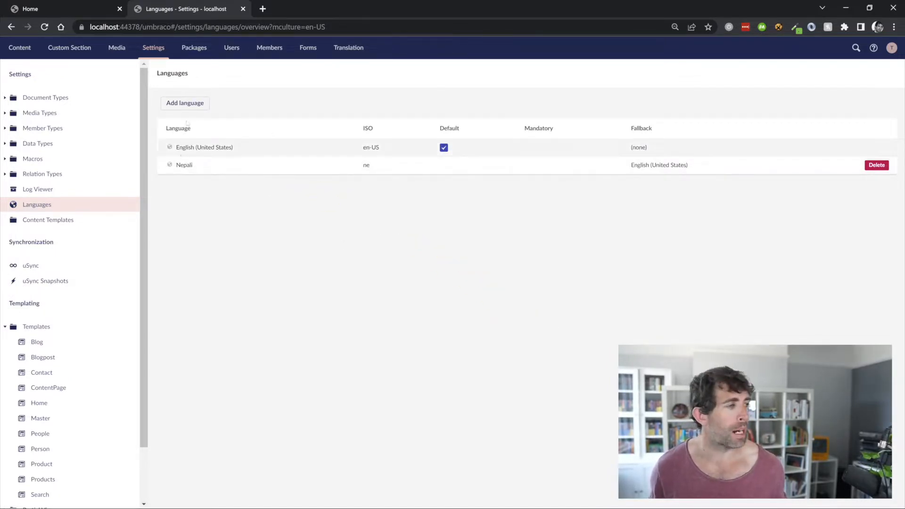
pyautogui.click(185, 103)
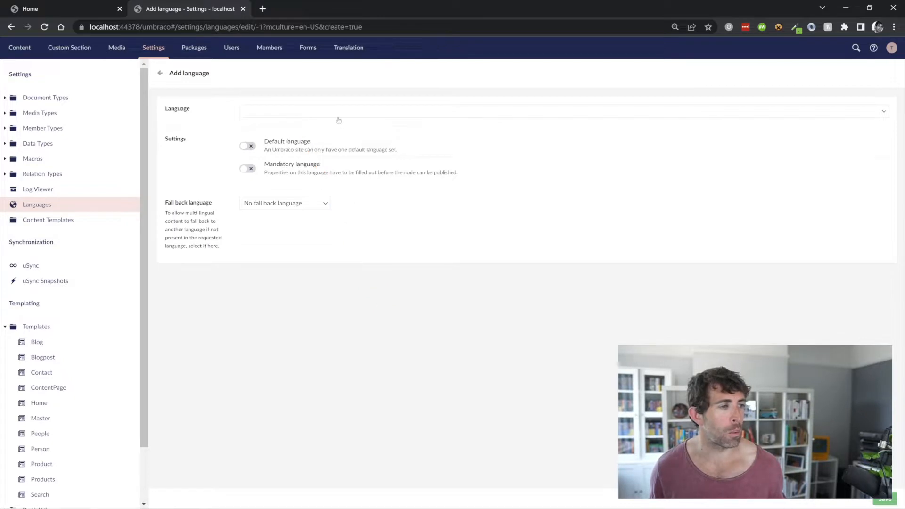
pyautogui.click(561, 111)
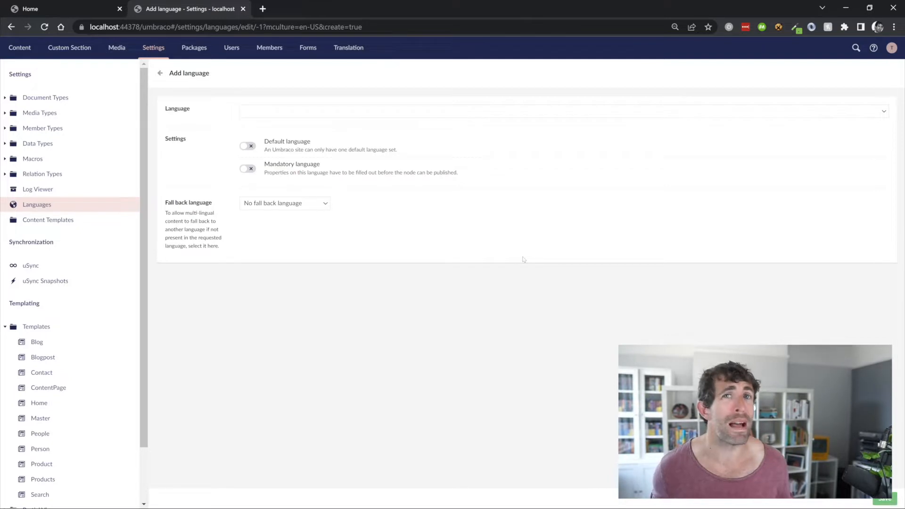
pyautogui.moveTo(517, 259)
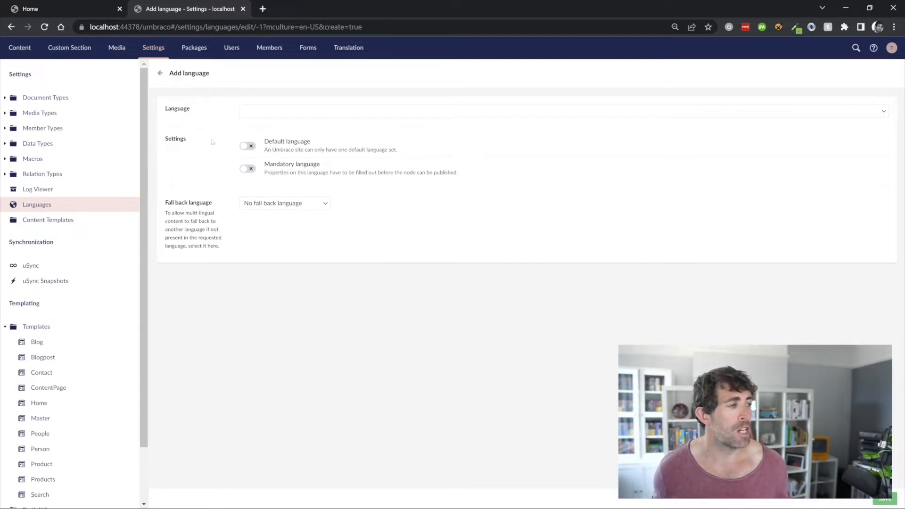
pyautogui.moveTo(275, 195)
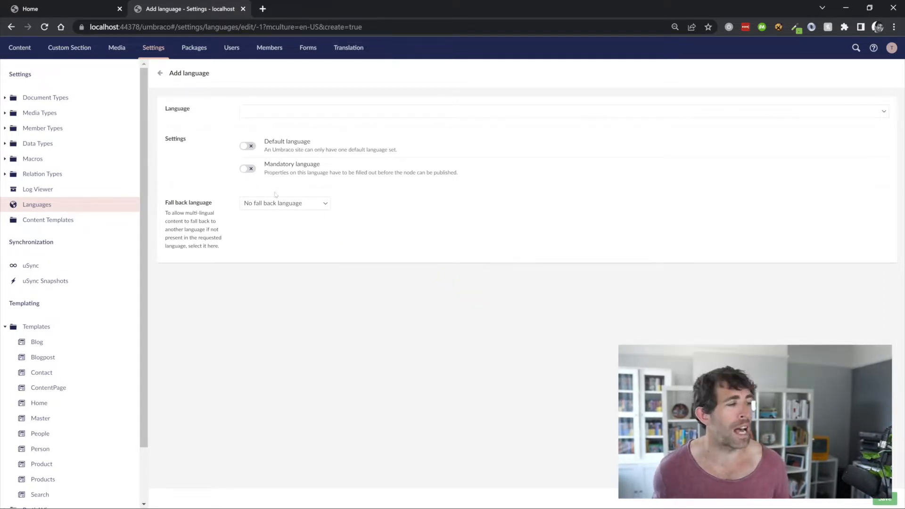
pyautogui.click(283, 203)
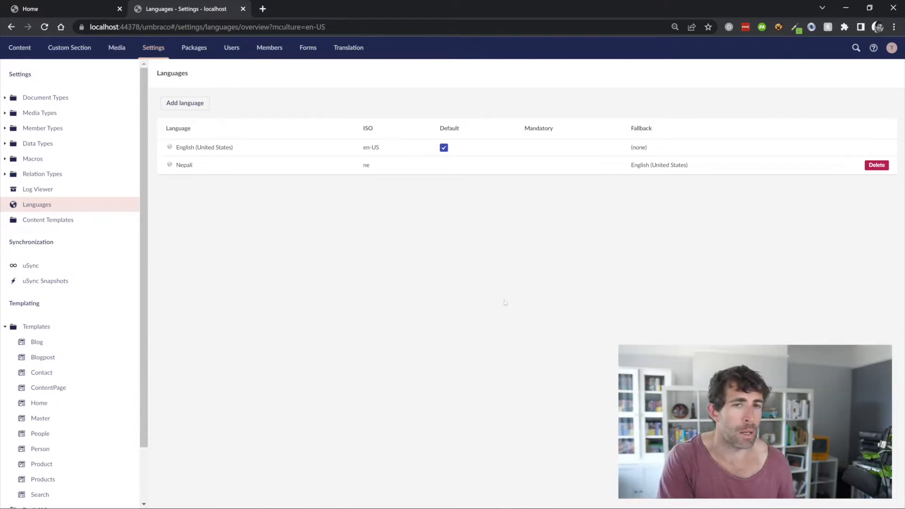
# Step: Expand Document Types and open Base, whose SEO Keyword property varies by culture
pyautogui.click(45, 97)
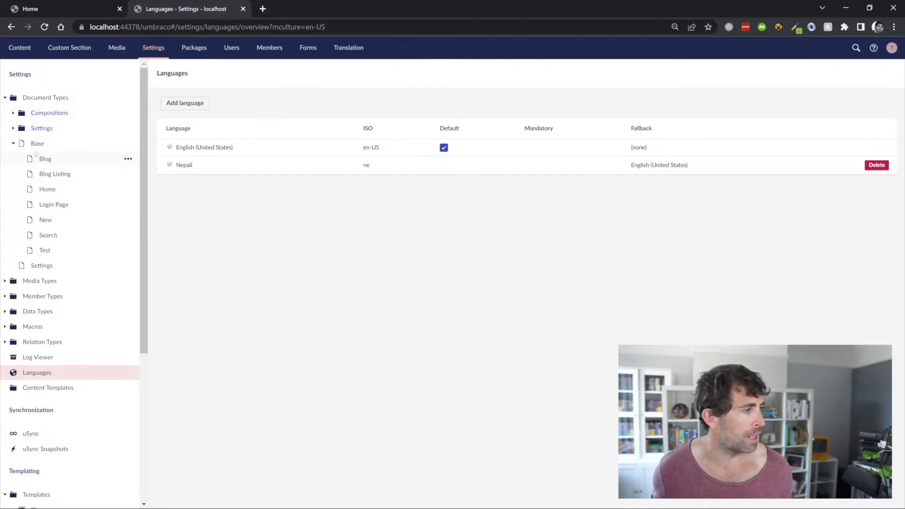
pyautogui.click(37, 144)
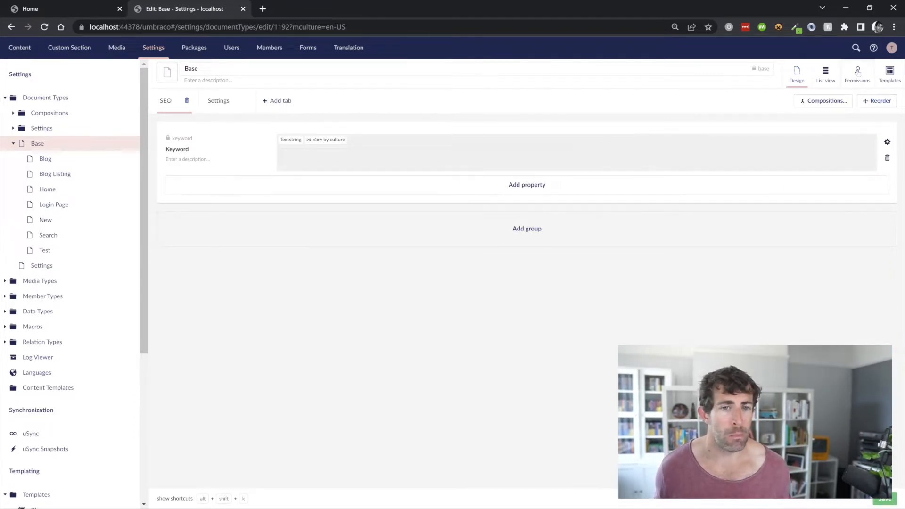
# Step: Confirm Base's Permissions allow vary by culture, then return to the Design properties
pyautogui.click(858, 74)
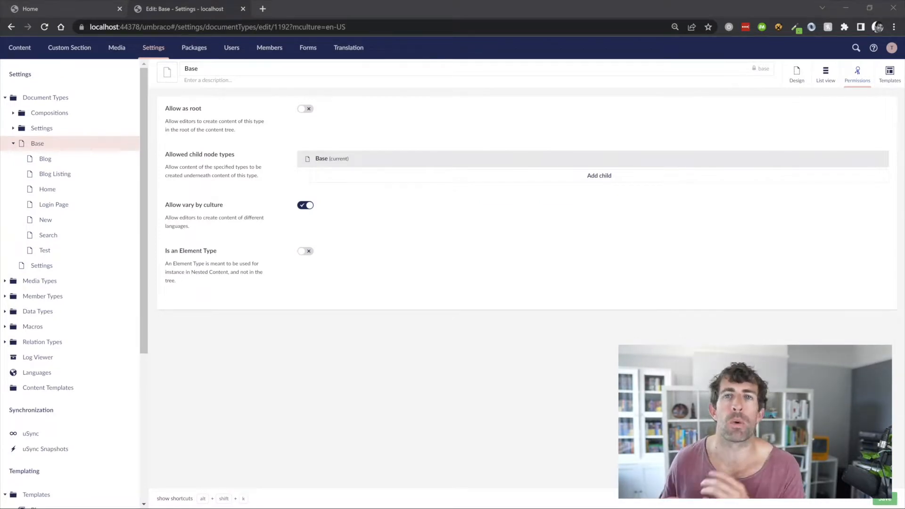
pyautogui.moveTo(811, 268)
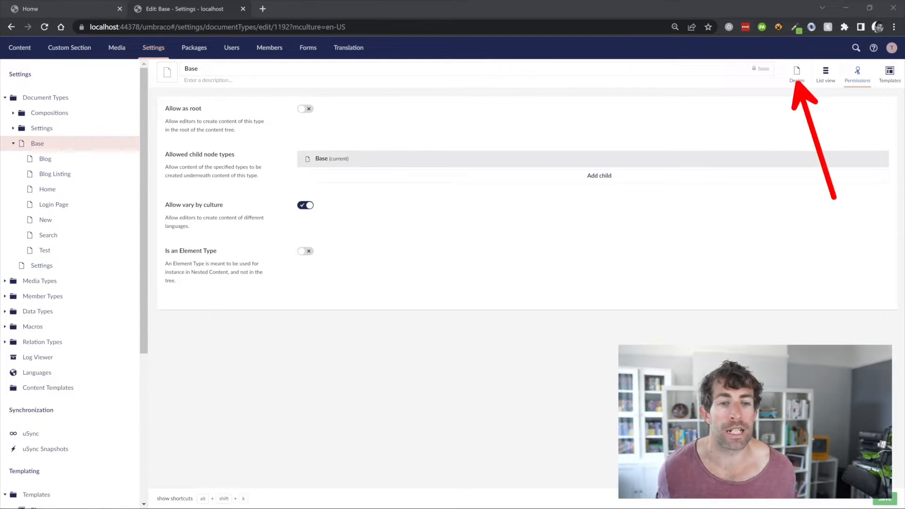
pyautogui.click(797, 73)
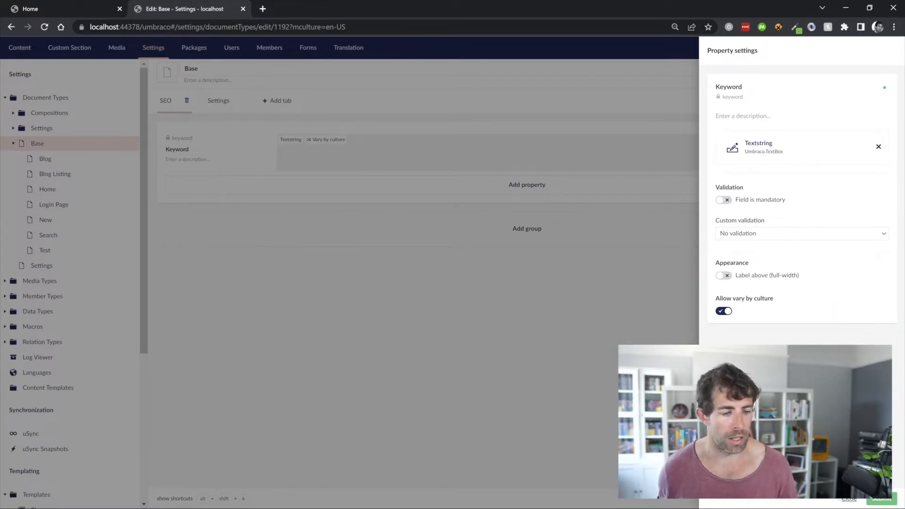
# Step: Open the Blog document type and inspect which of its properties vary by culture
pyautogui.click(45, 159)
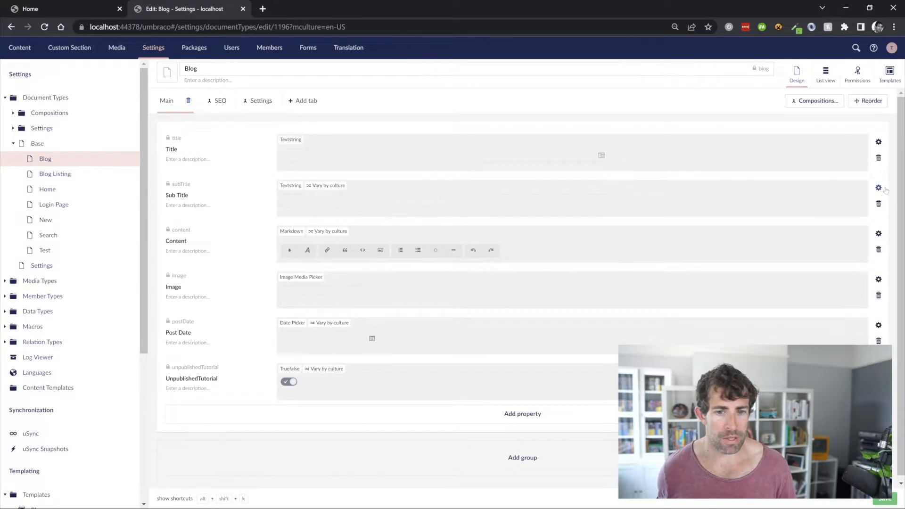
pyautogui.click(878, 188)
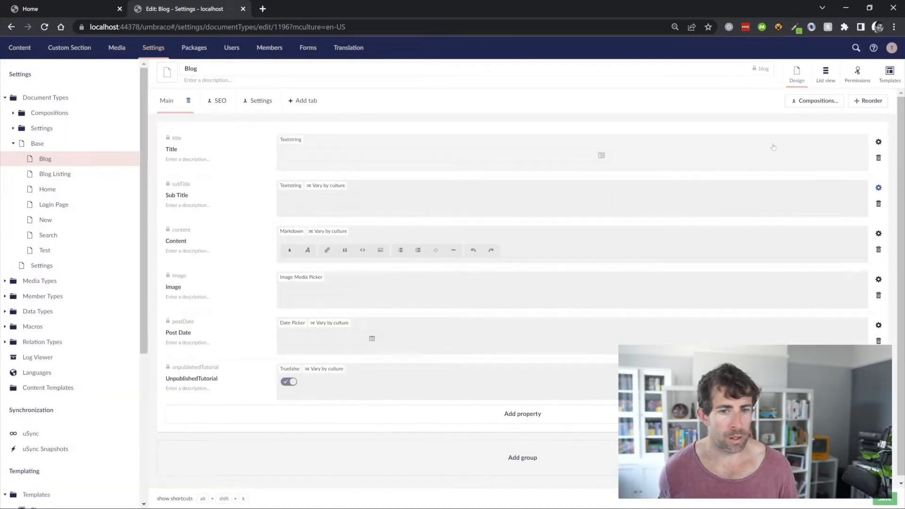
pyautogui.click(878, 143)
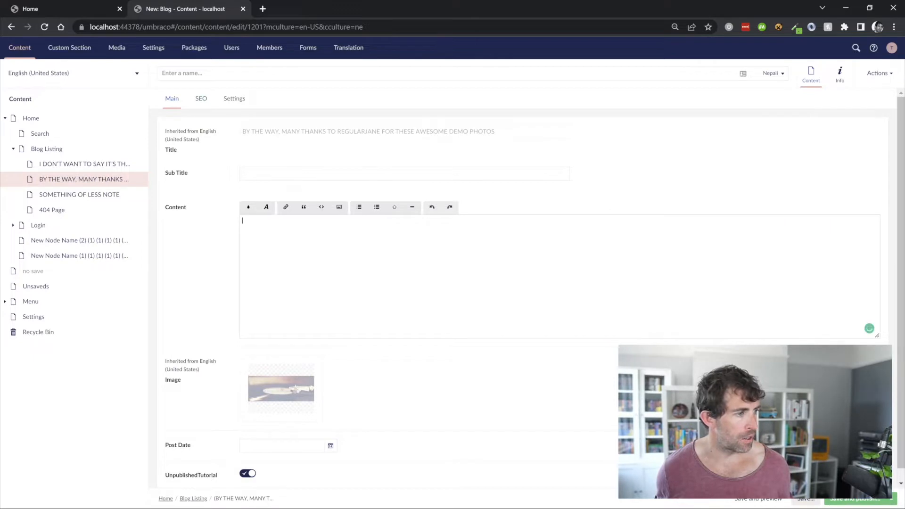
# Step: Switch the blog post to Nepali and inspect its title and image inherited from English
pyautogui.write('ewqewqewqewqewqewq')
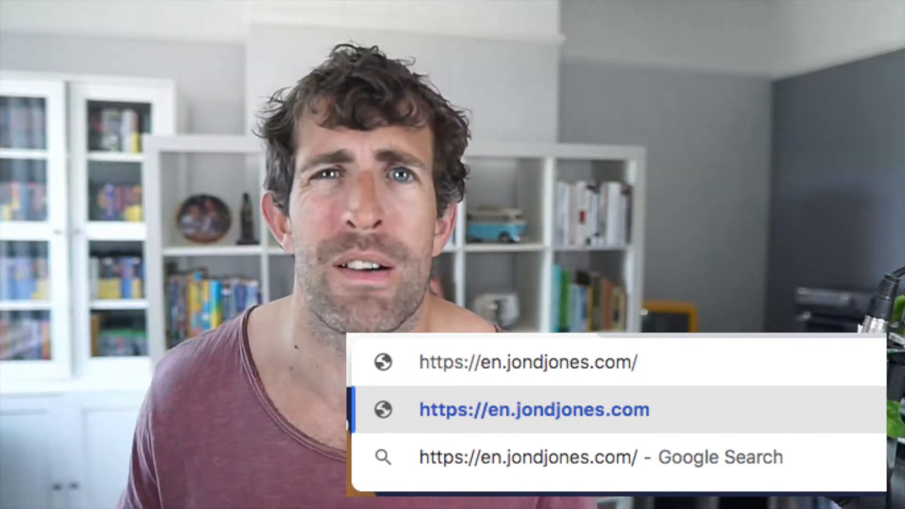
pyautogui.click(536, 410)
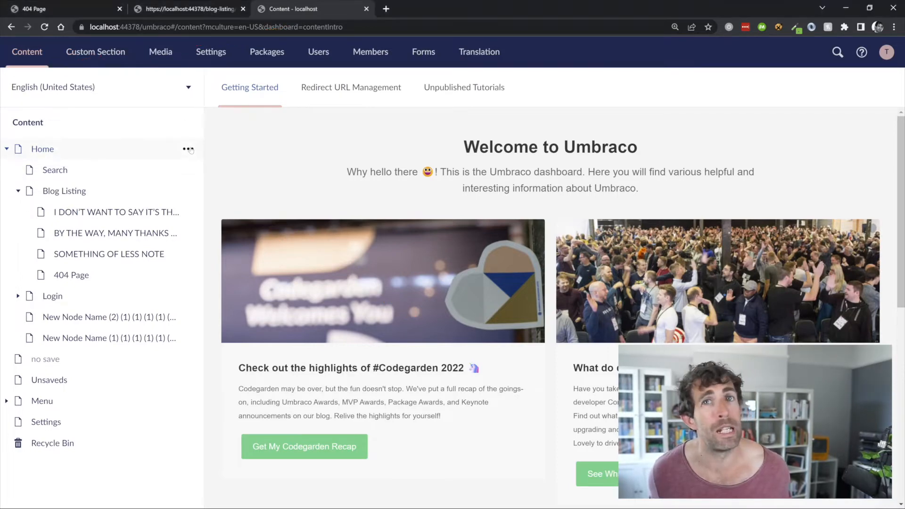
# Step: Save Home's Culture and Hostnames with two localhost domains, one English (United States), one Nepali
pyautogui.click(188, 149)
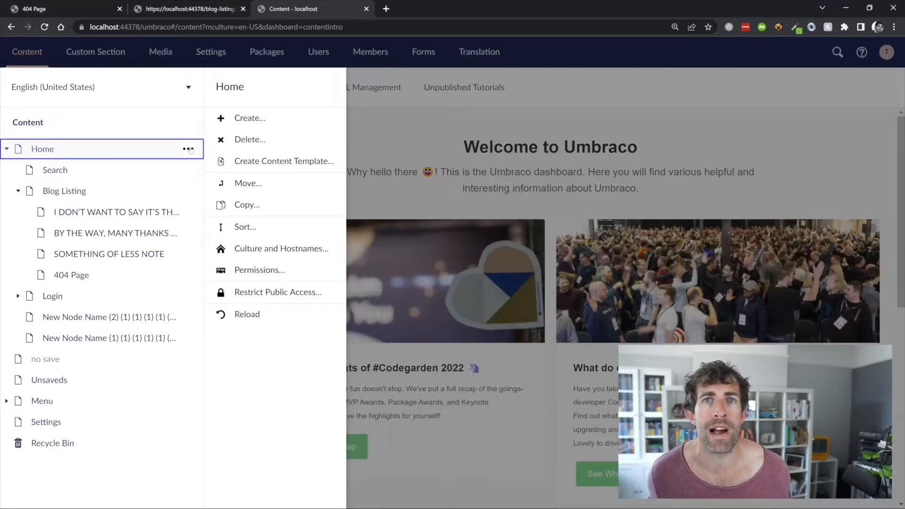
pyautogui.moveTo(266, 255)
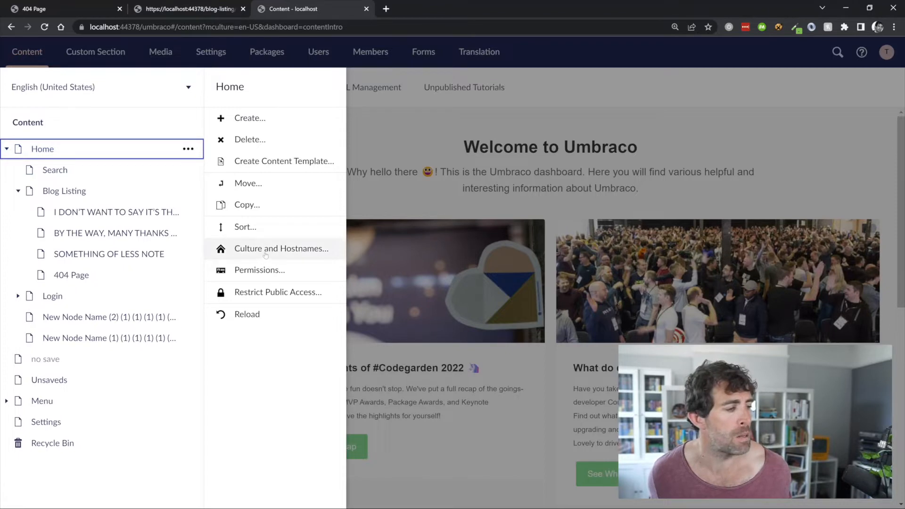
pyautogui.click(281, 248)
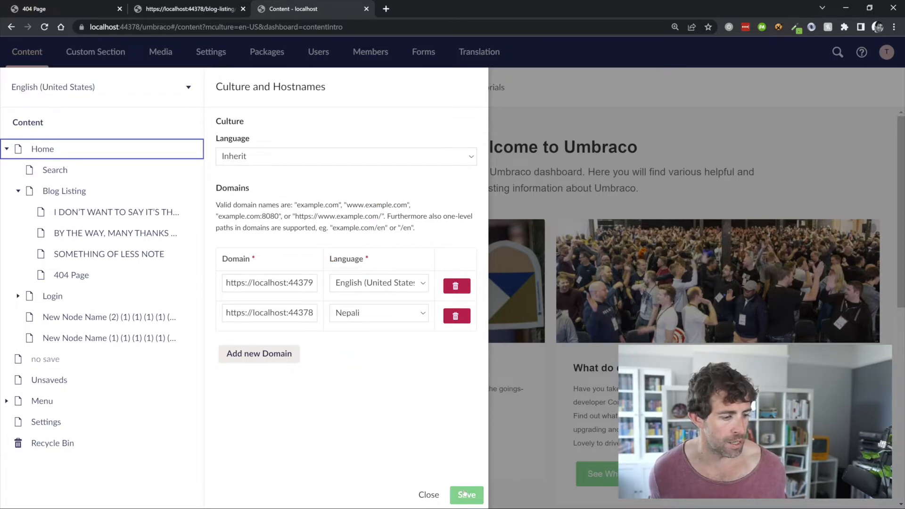
pyautogui.click(184, 9)
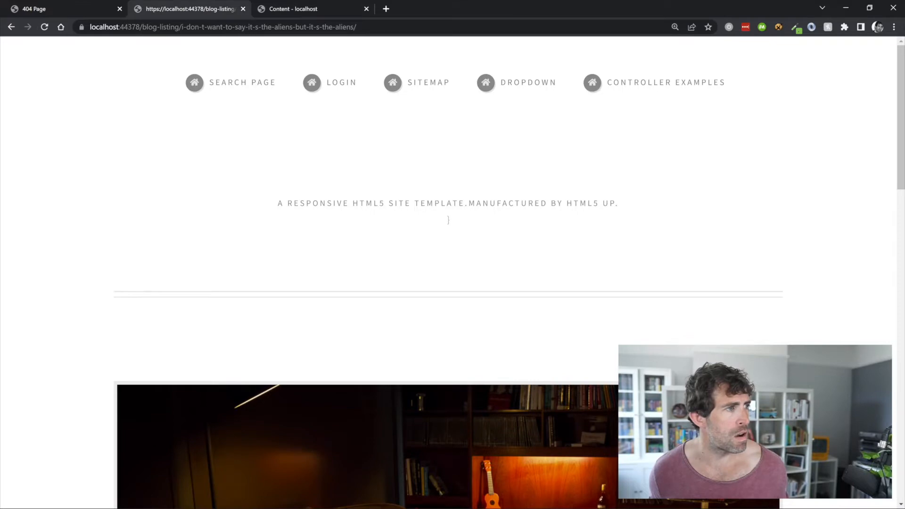
# Step: Swap Home's domain languages: 44379 to Nepali and 44378 to English (United States)
pyautogui.scroll(-3)
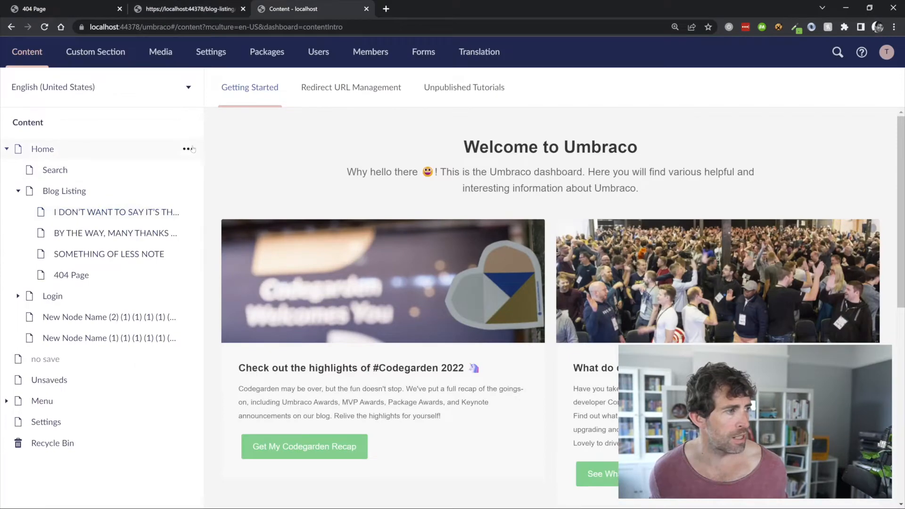
pyautogui.click(187, 149)
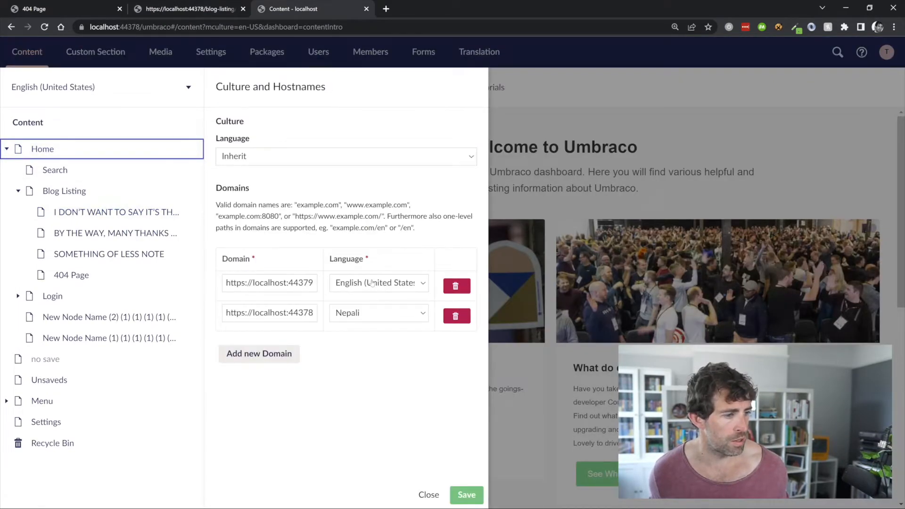
pyautogui.click(379, 312)
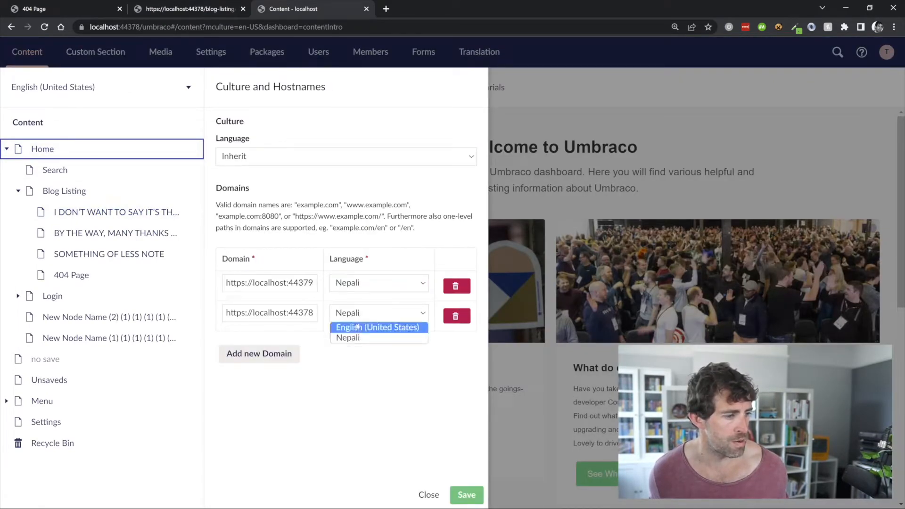
pyautogui.click(378, 327)
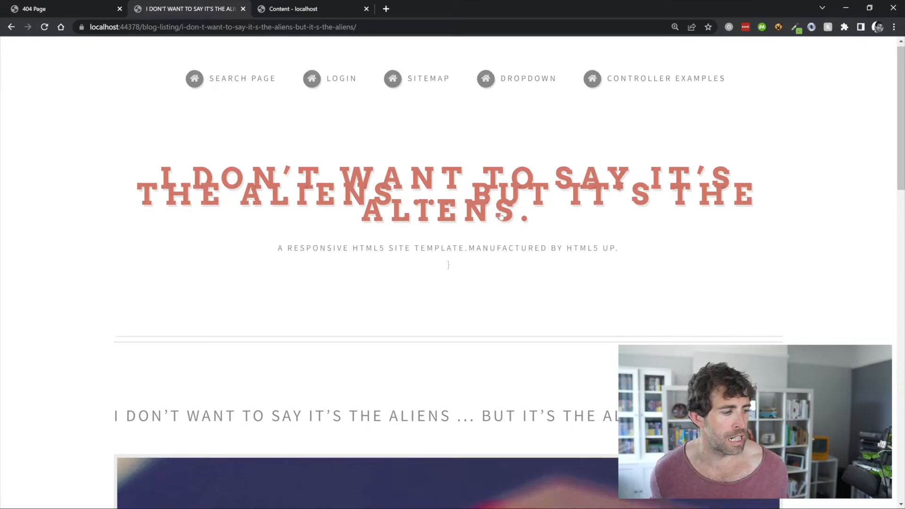
# Step: Scroll the blog post on the 44378 address to check its English title and intro
pyautogui.scroll(-3)
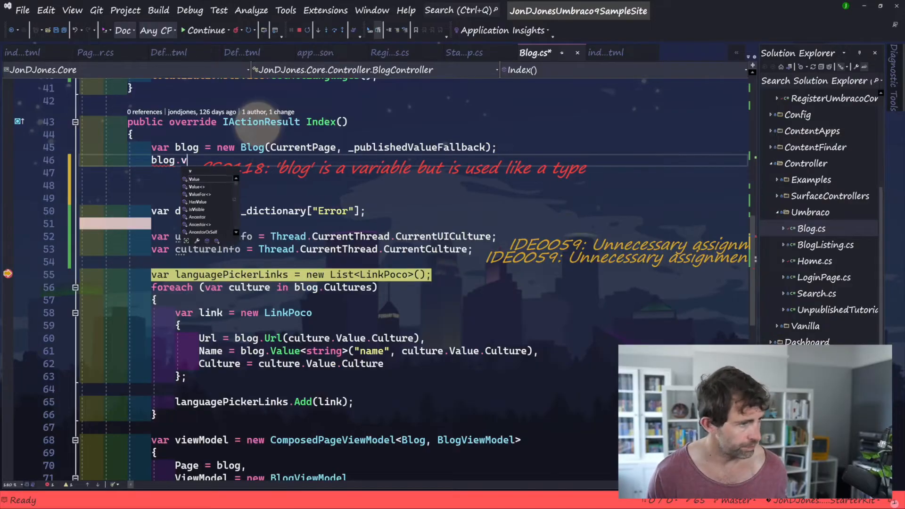
# Step: Try a blog.Value("alias", "en-US"/"ne") line in Index, then select CurrentUICulture
pyautogui.write('alue')
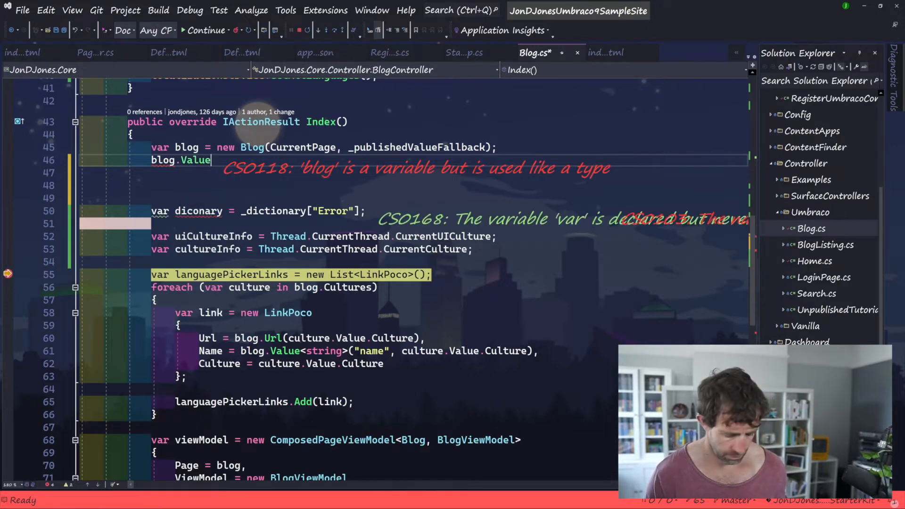
pyautogui.write('("alias")')
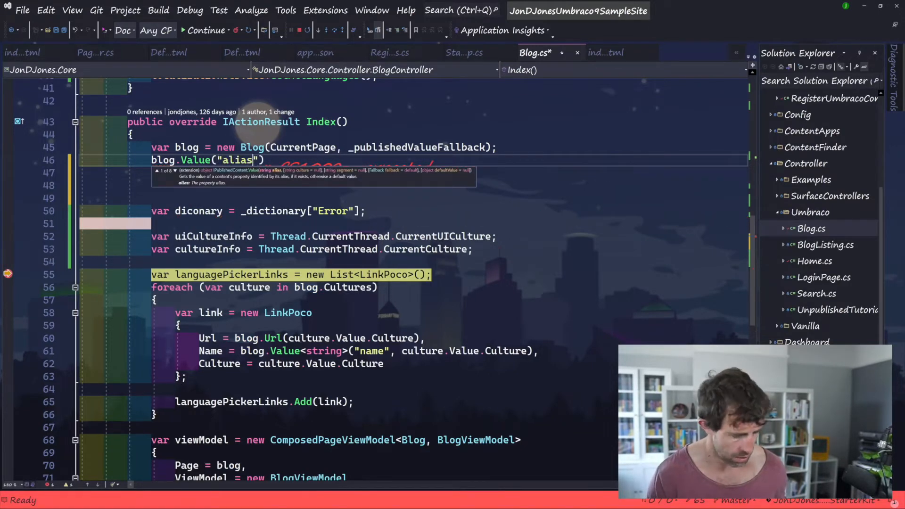
pyautogui.write(',')
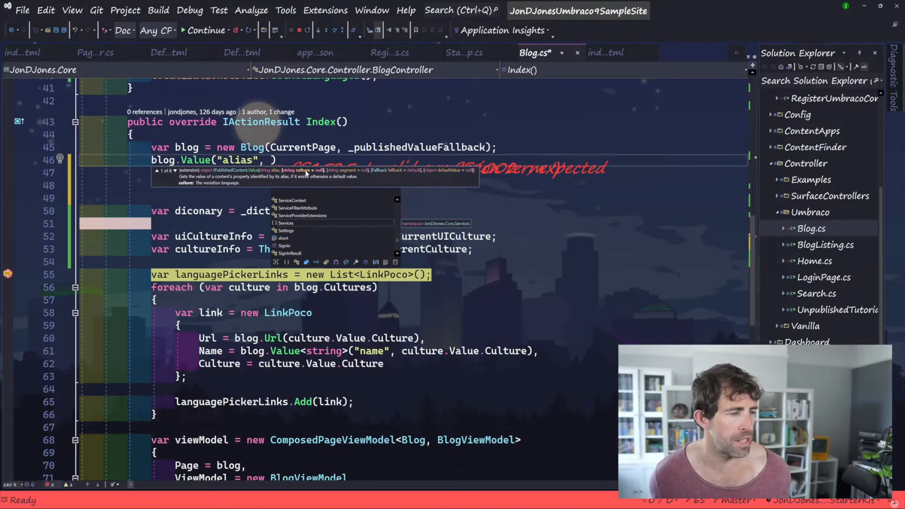
pyautogui.write('""')
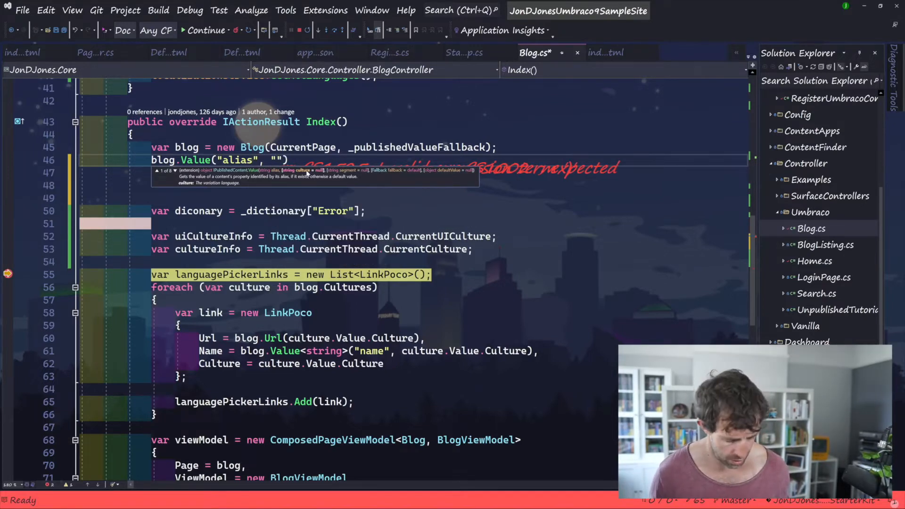
pyautogui.write('en-US')
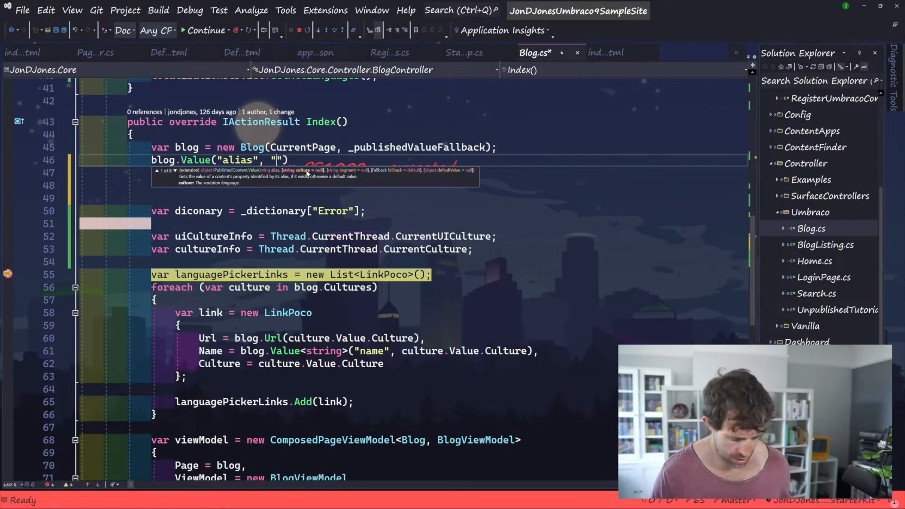
pyautogui.write('ne')
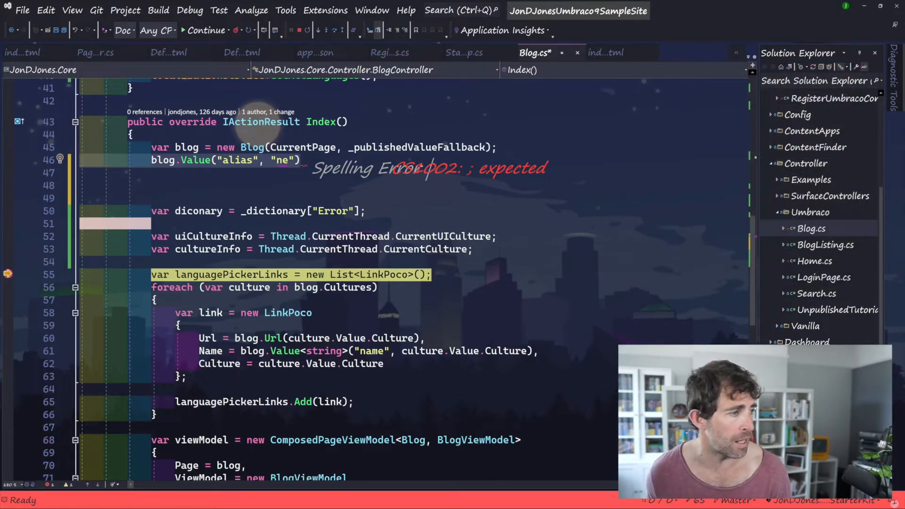
pyautogui.press('Backspace')
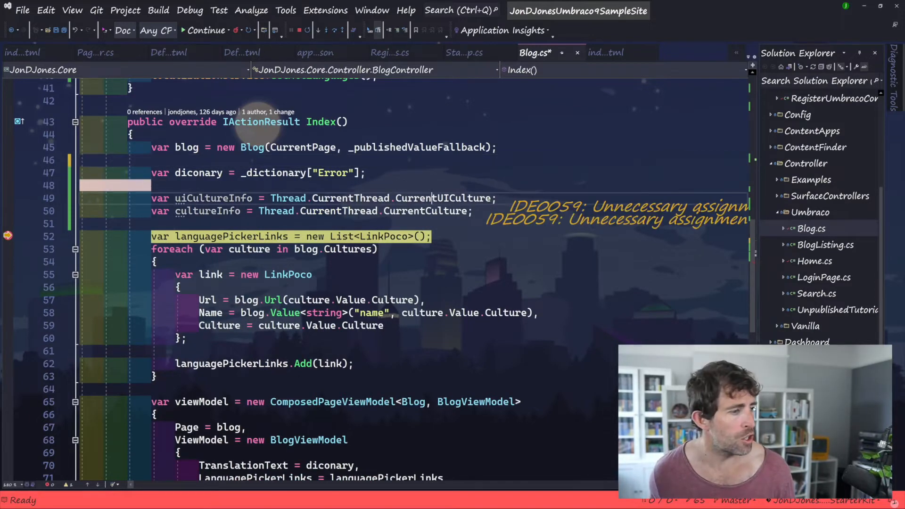
pyautogui.doubleClick(443, 198)
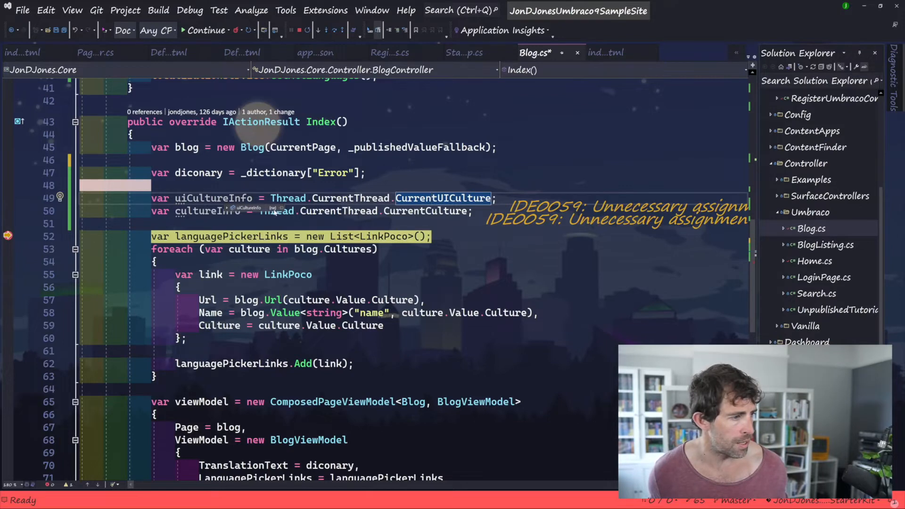
pyautogui.moveTo(281, 182)
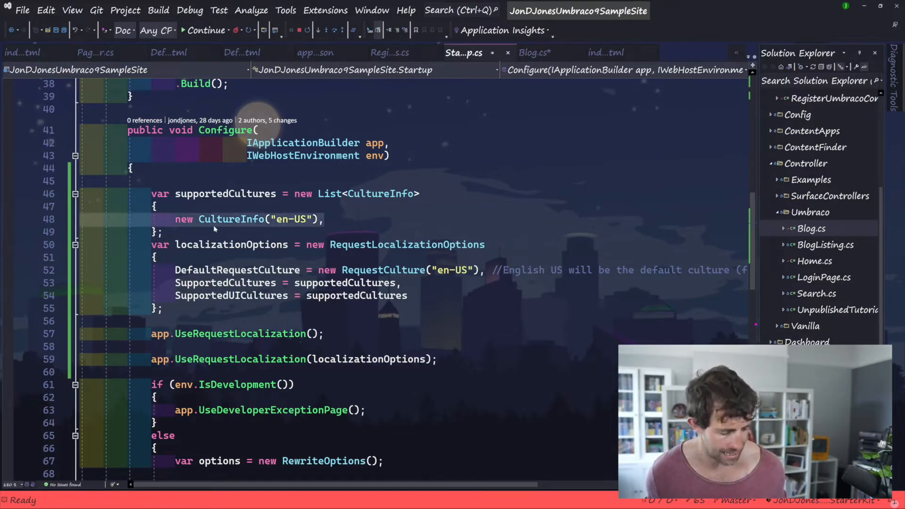
# Step: Add CultureInfo entries for en-US and ne to Startup's supportedCultures list
pyautogui.write('new CultureInfo("en-US"),')
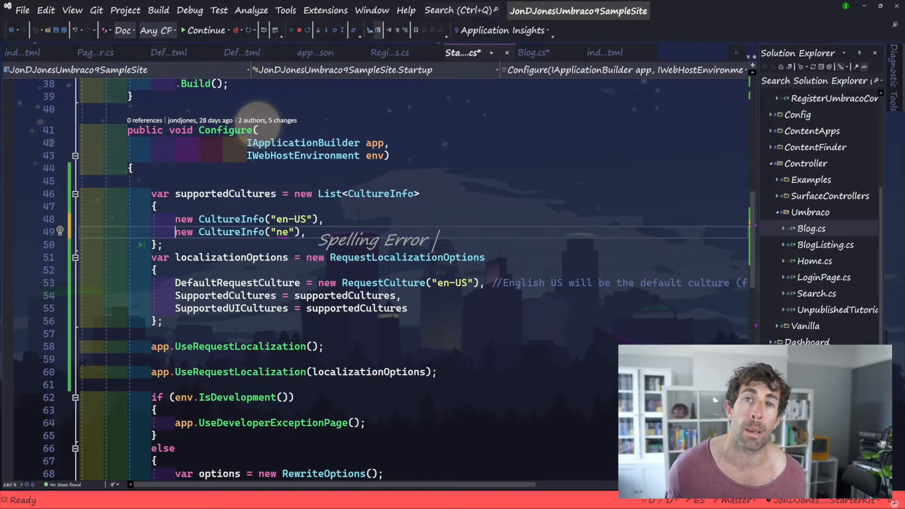
pyautogui.click(533, 52)
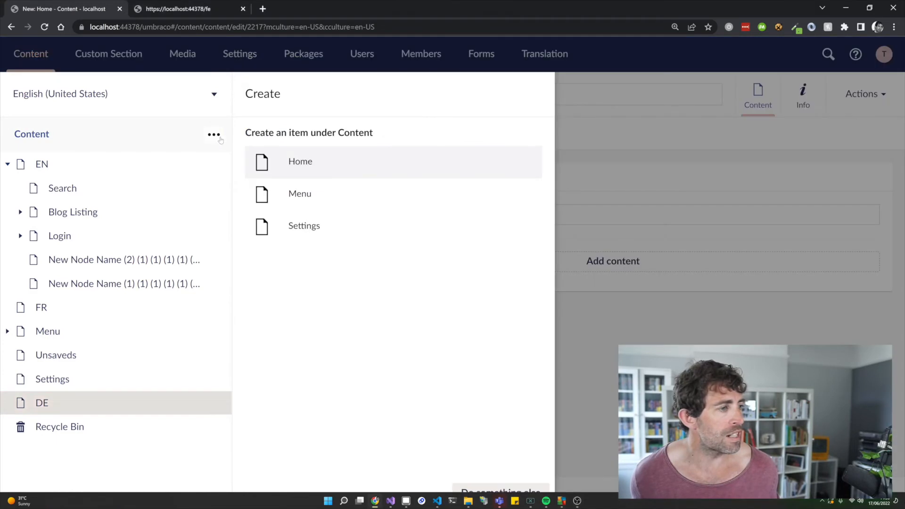
# Step: Publish a root Home page named NEP, then view FR's create options and the live site
pyautogui.click(301, 161)
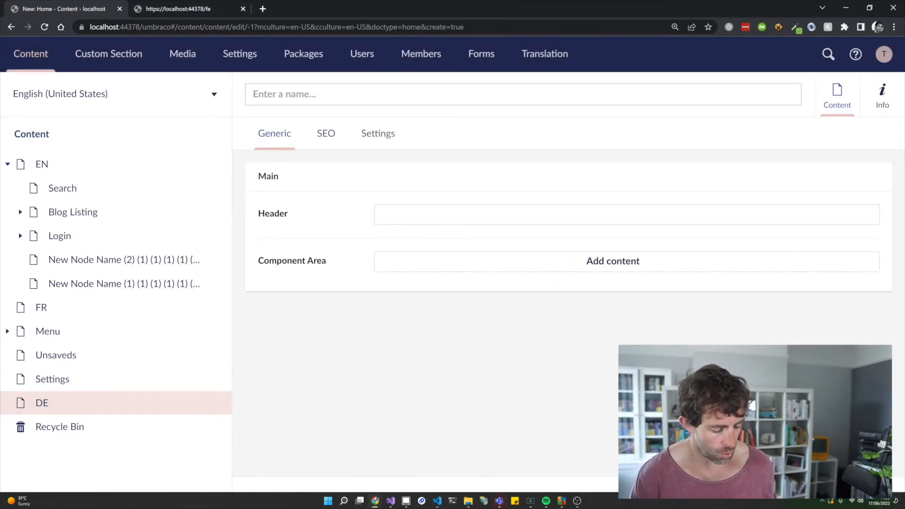
pyautogui.write('NEP')
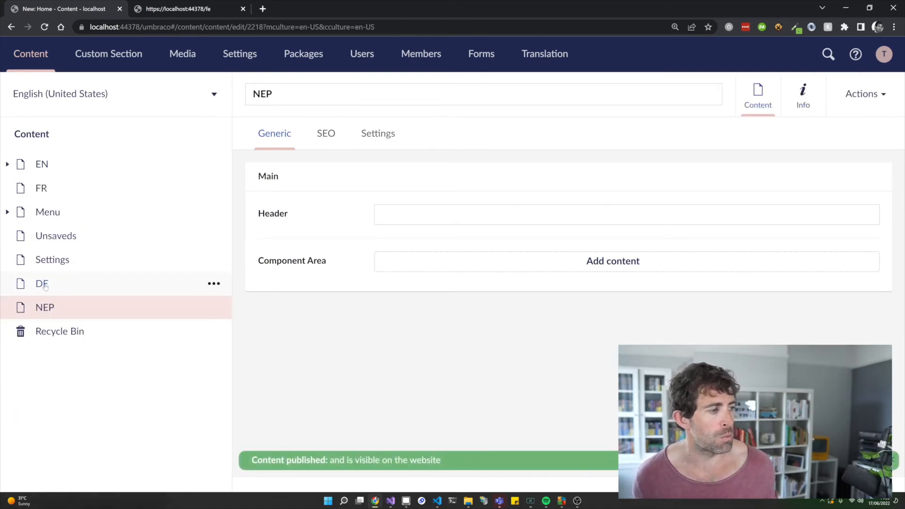
pyautogui.click(41, 188)
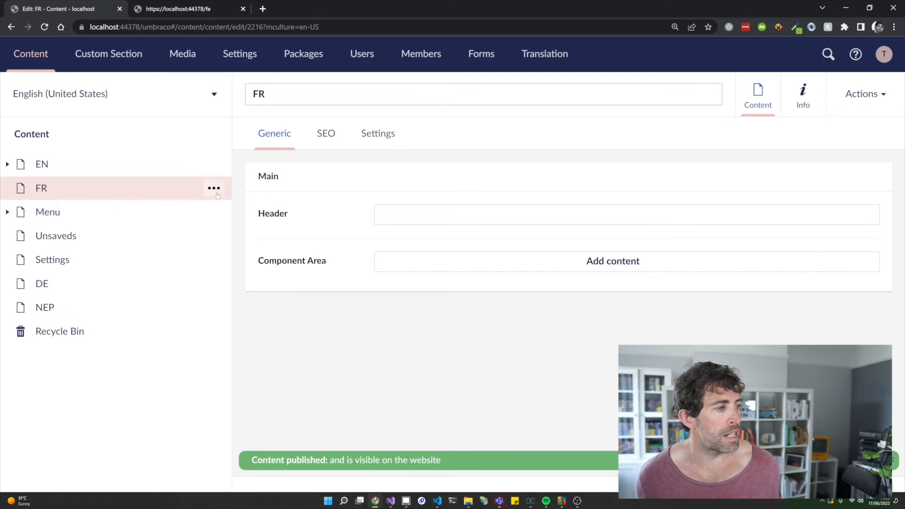
pyautogui.click(214, 187)
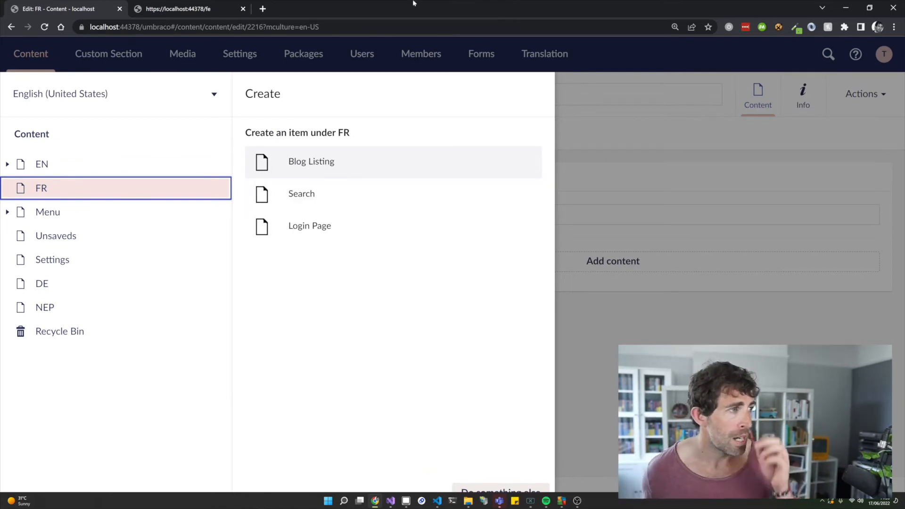
pyautogui.click(190, 8)
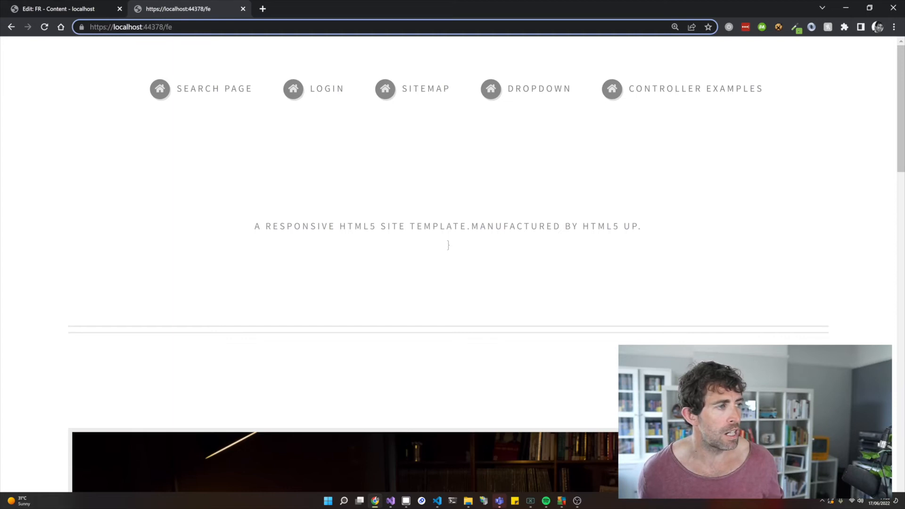
# Step: Enter 'dhsjkahdjksa' in the live site's address bar, then go back to the backoffice tab
pyautogui.click(231, 27)
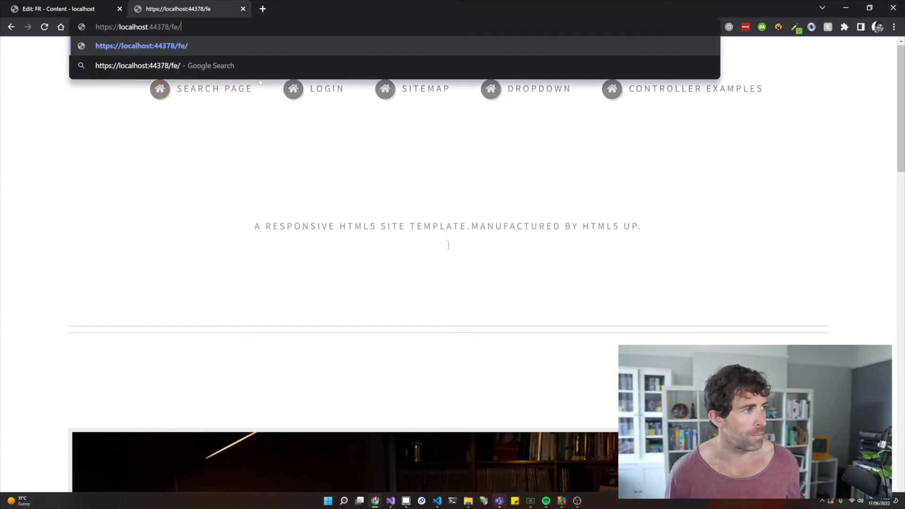
pyautogui.write('dhsjkahdjksa')
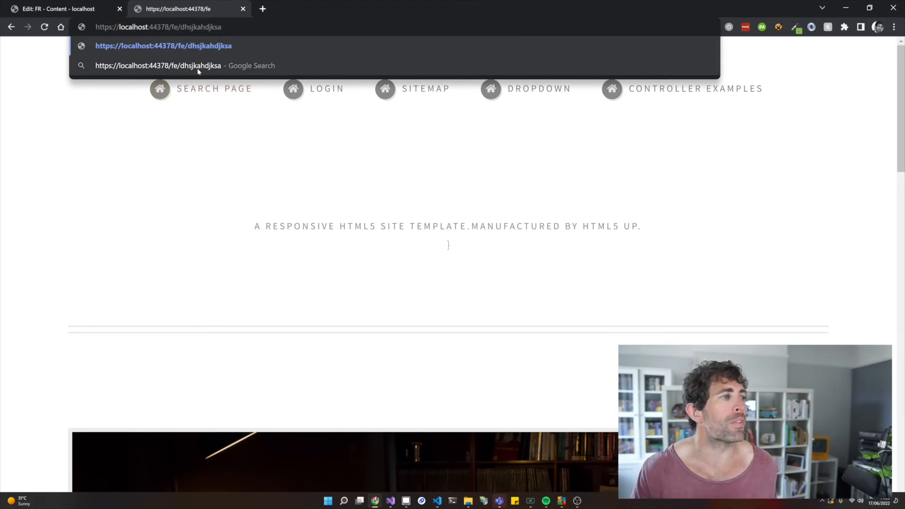
pyautogui.moveTo(57, 243)
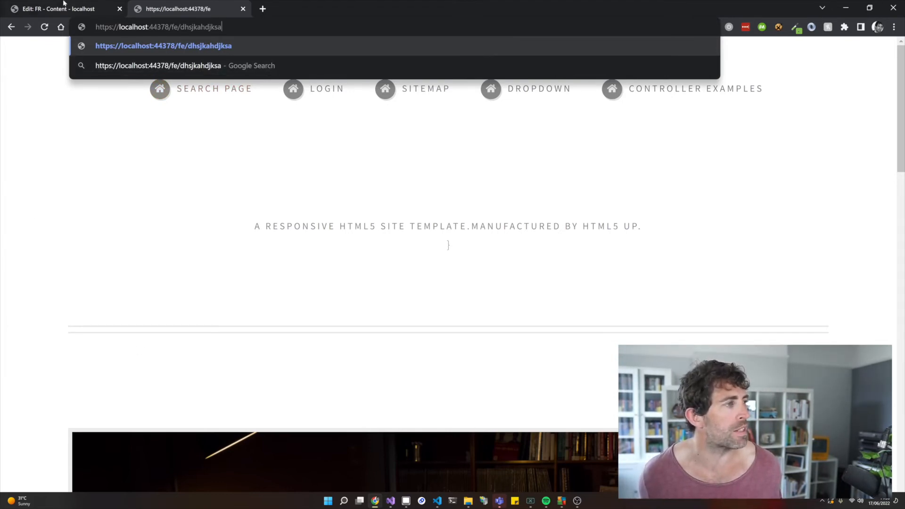
pyautogui.click(57, 8)
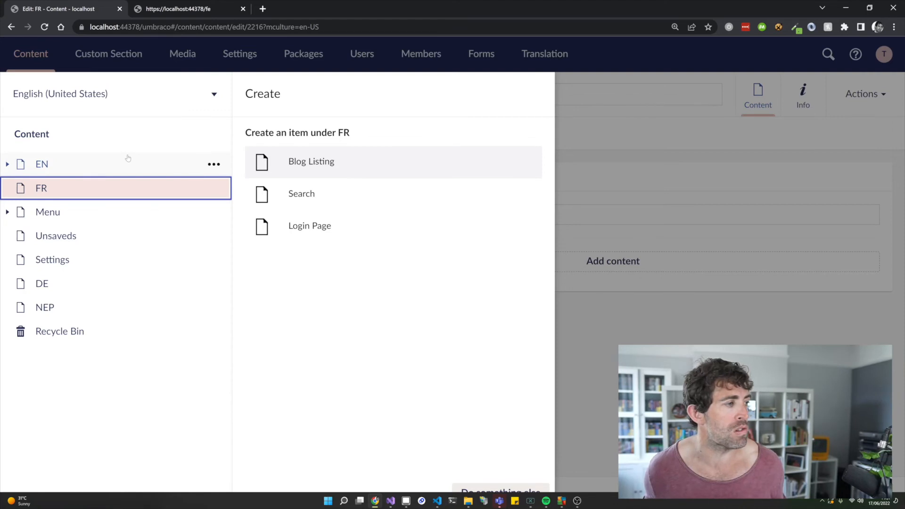
# Step: Open the EN homepage node in the Content tree to view its header and components
pyautogui.click(41, 164)
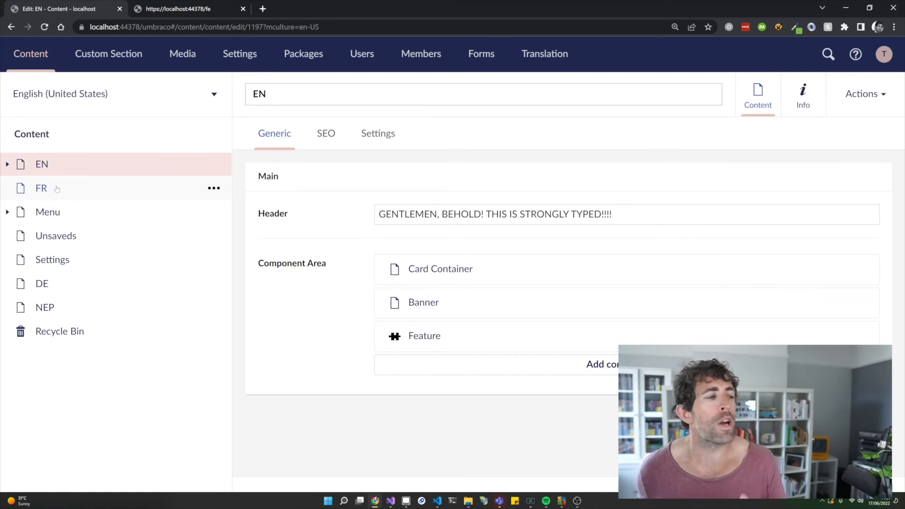
pyautogui.moveTo(116, 199)
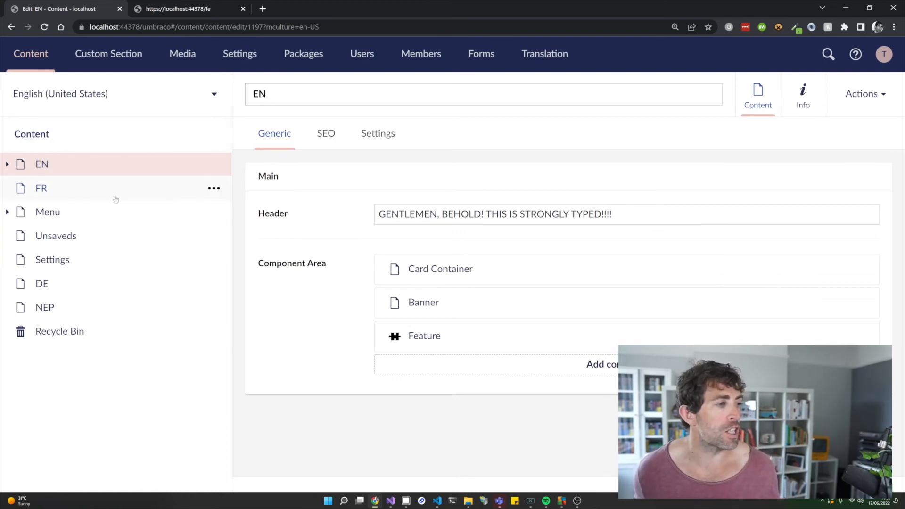